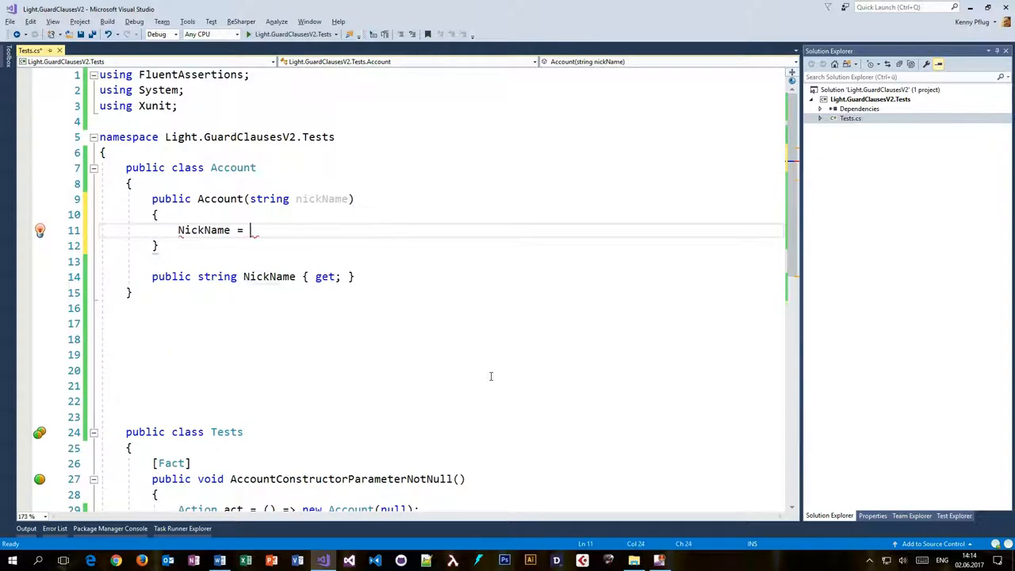
# Step: Complete the assignment NickName = nickName; in the Account constructor
pyautogui.write('nickName;')
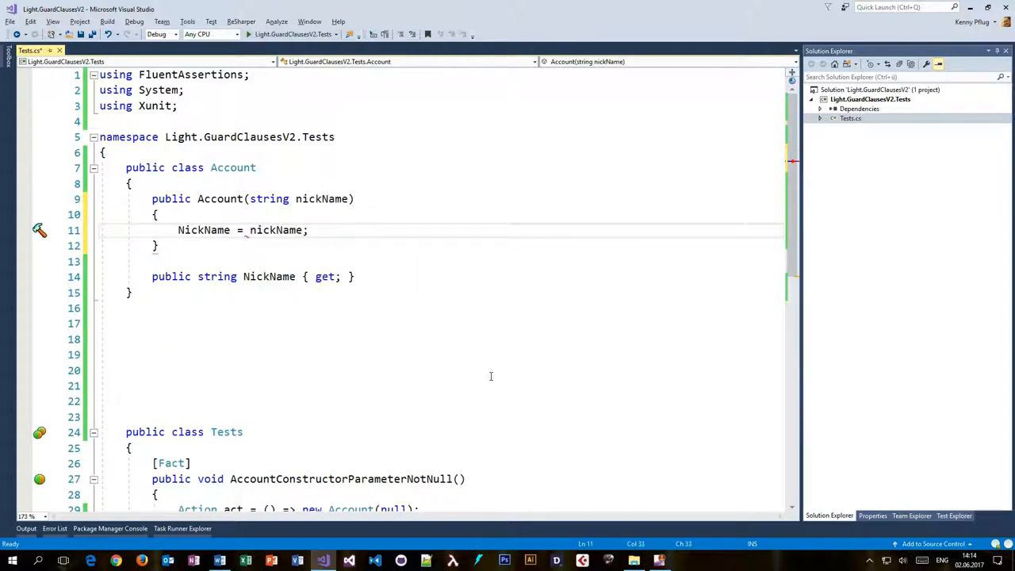
pyautogui.click(157, 214)
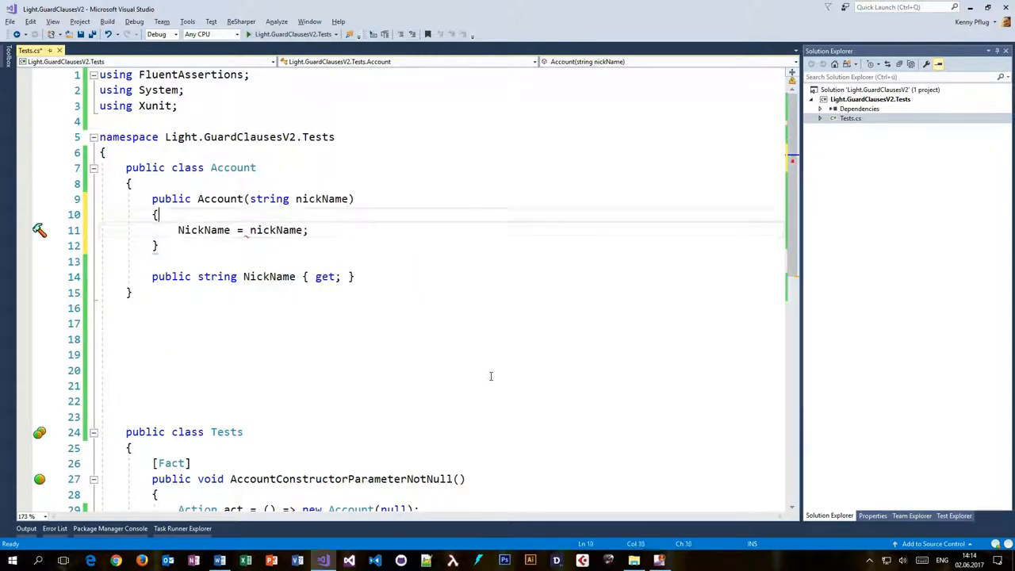
# Step: Add an if (nickName == null) check throwing ArgumentNullException to the constructor
pyautogui.write('if (nickName == null')
pyautogui.write('throw new ArgumentNullException(nameof(nickName));')
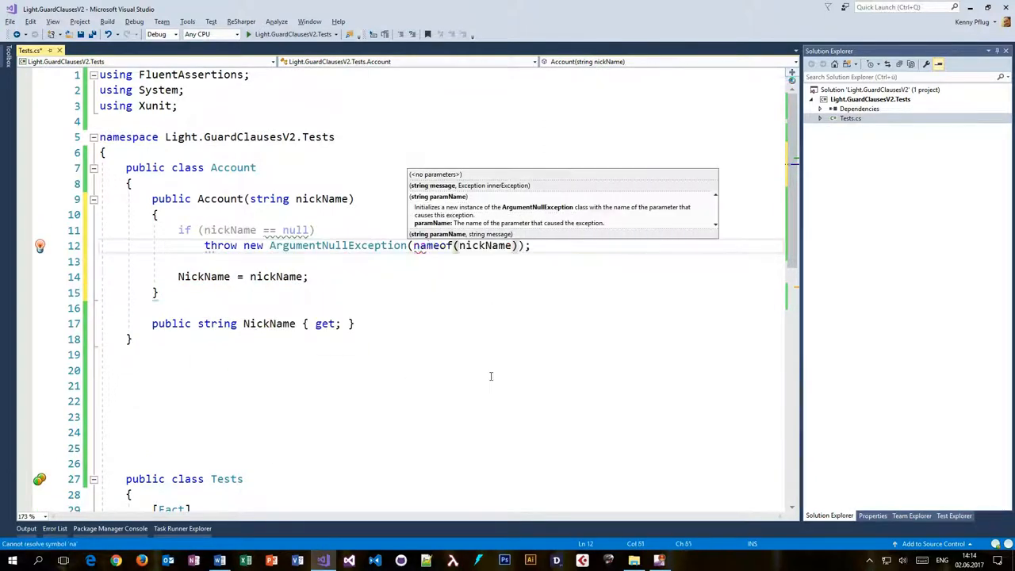
pyautogui.press('Escape')
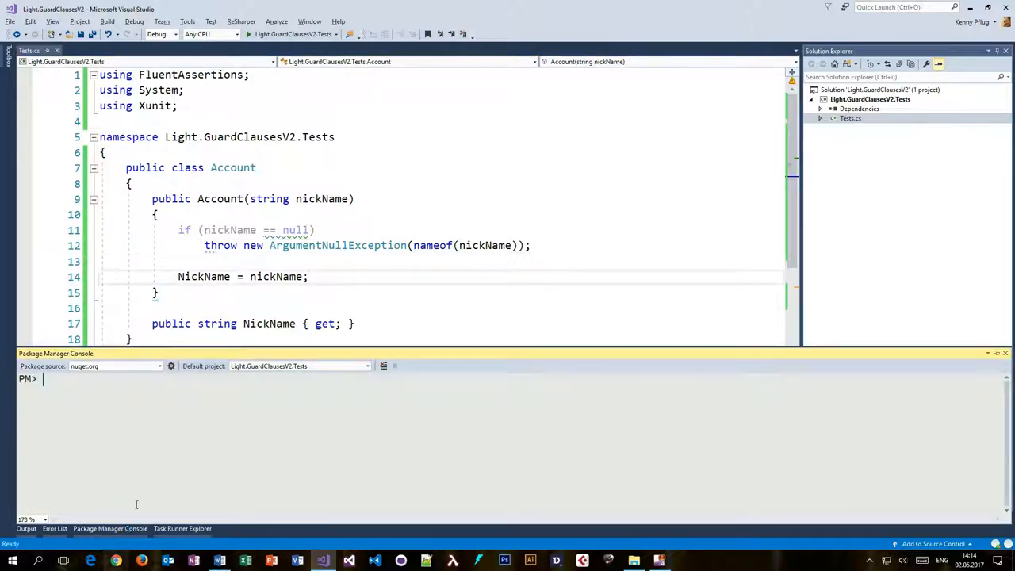
# Step: Install Light.GuardClauses and add nickName.MustNotBeNull(nameof(nickName)); to the constructor
pyautogui.write('Install-Package Li')
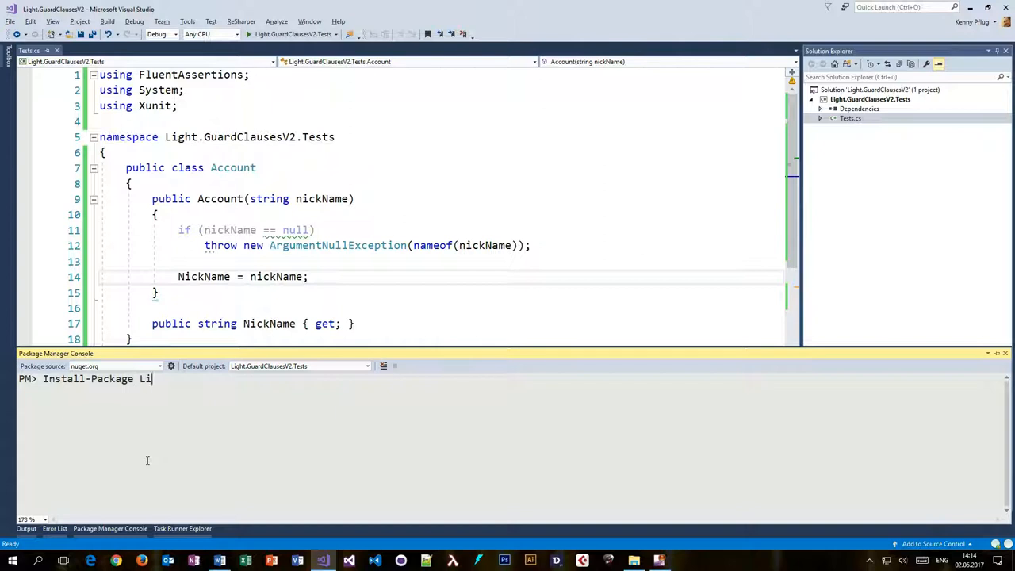
pyautogui.write('nic')
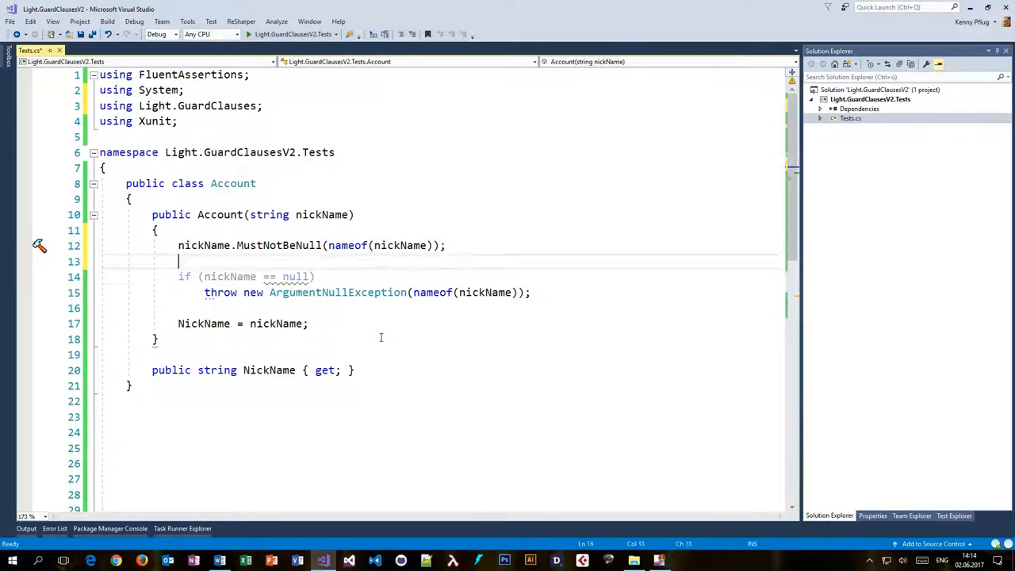
# Step: Remove both null checks and rewrite the assignment as NickName = nickName.M…
pyautogui.press('ctrl+k ctrl+c')
pyautogui.write('.M(')
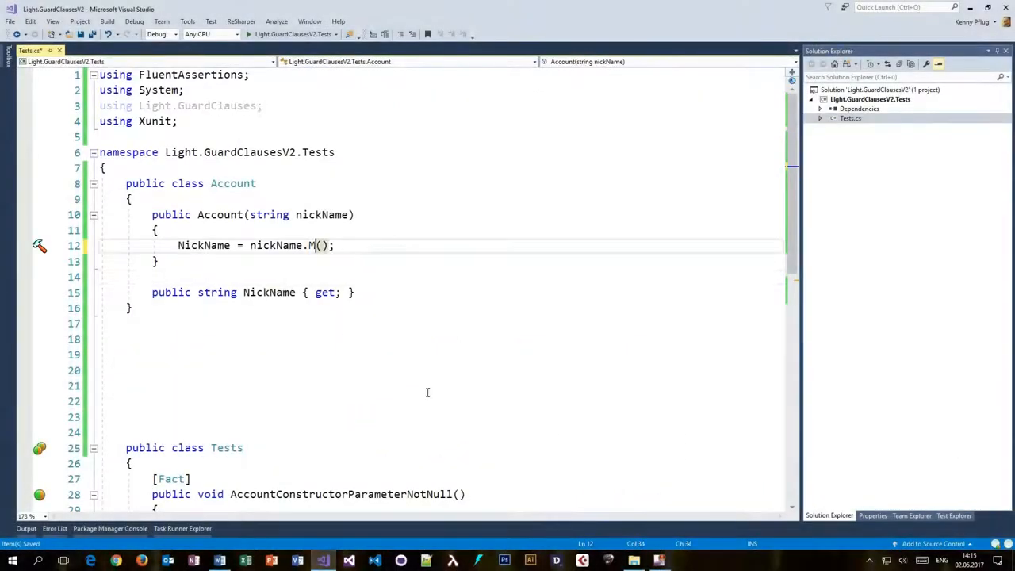
# Step: Chain MustNotBeNullOrWhiteSpace, then debug ConsoleWriter to show the color 155 exception
pyautogui.write('ustNotBeNullOrWhiteSpace')
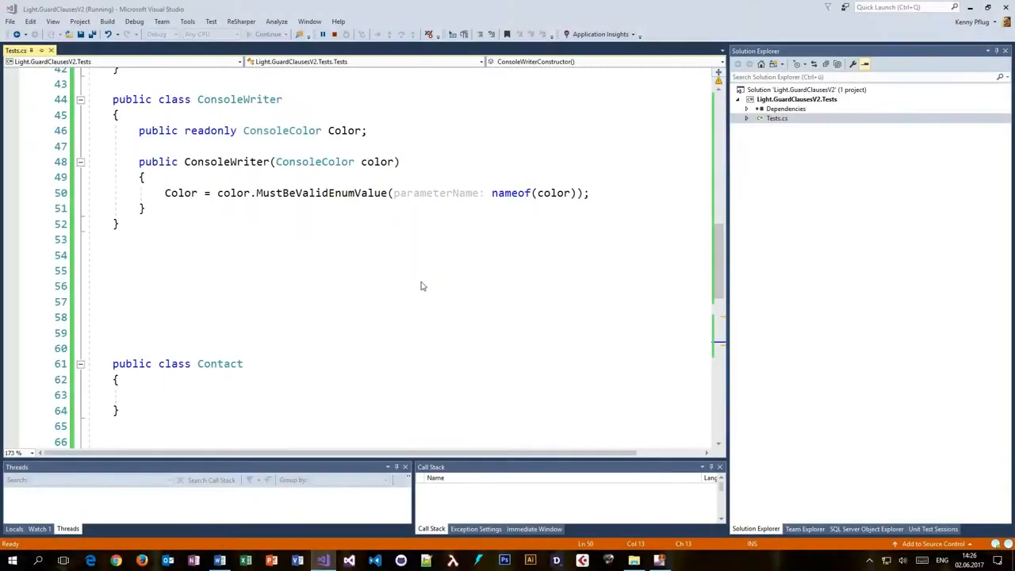
pyautogui.click(267, 34)
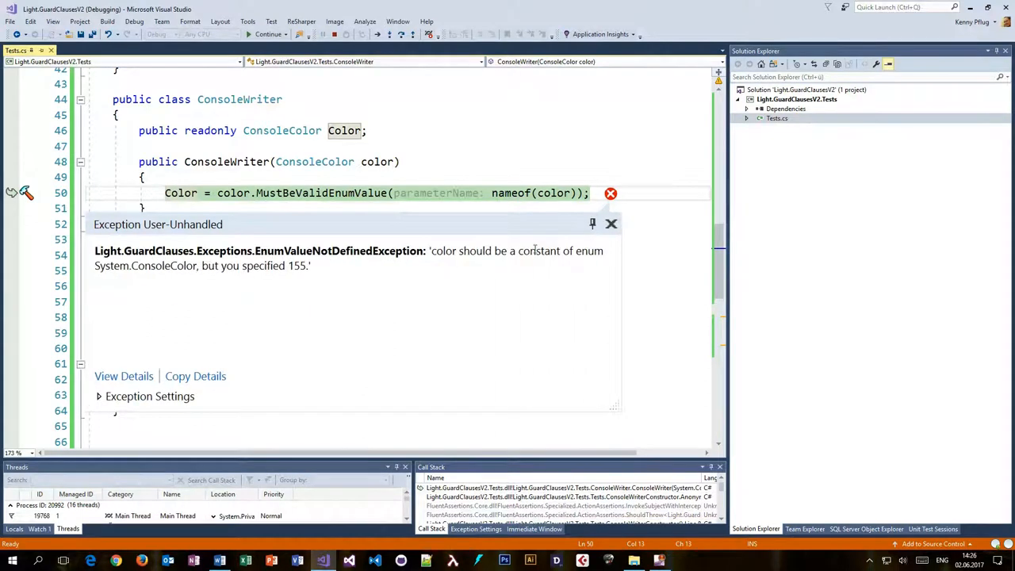
pyautogui.doubleClick(442, 251)
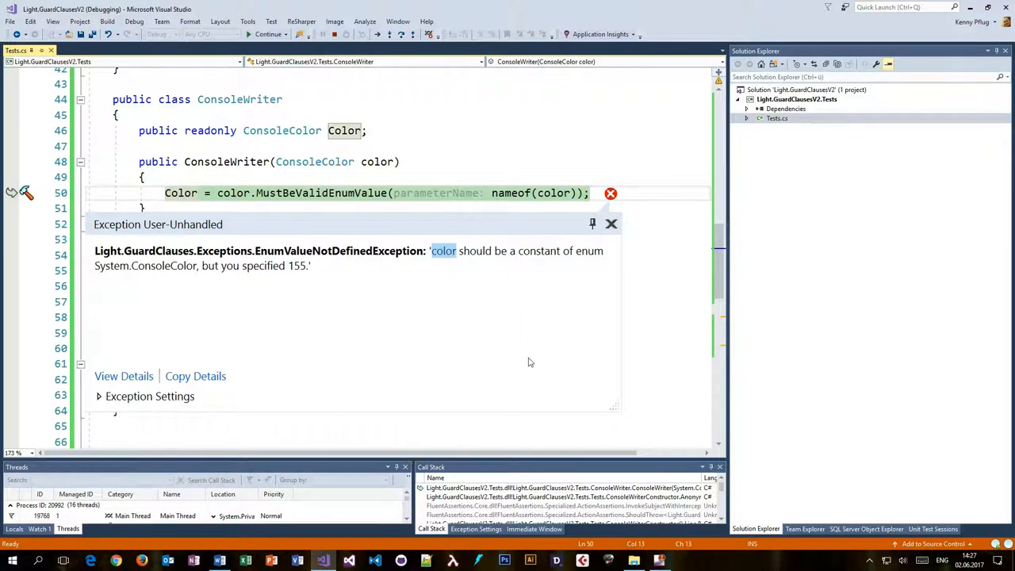